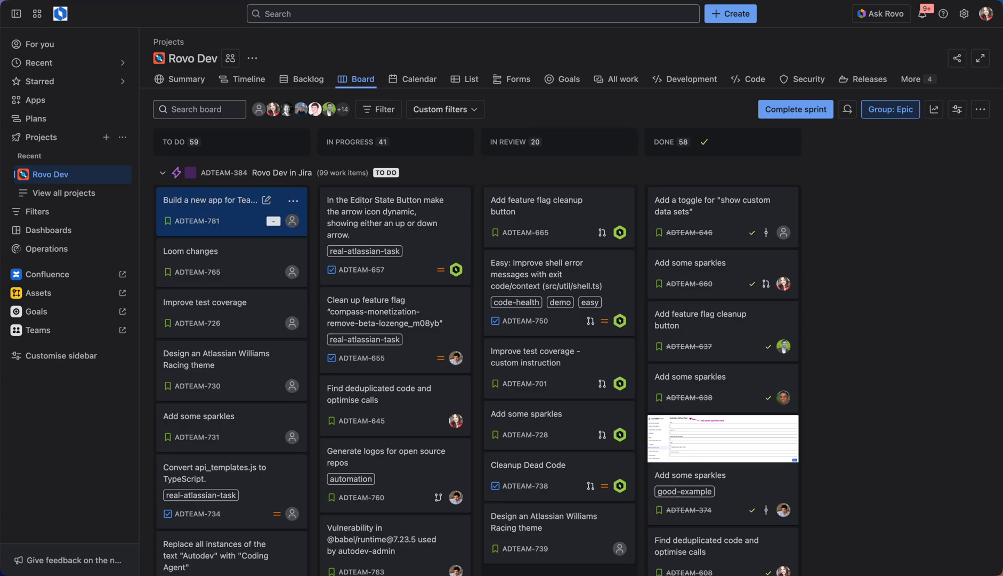
Bring up the 'Build a new app for Team '25' work item from the Rovo Dev board
click(209, 199)
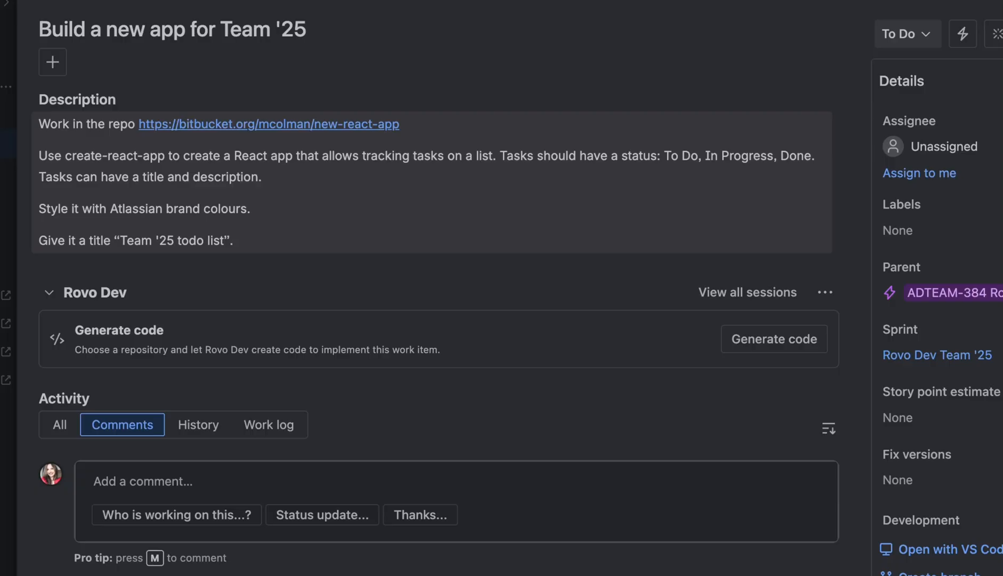
click(824, 58)
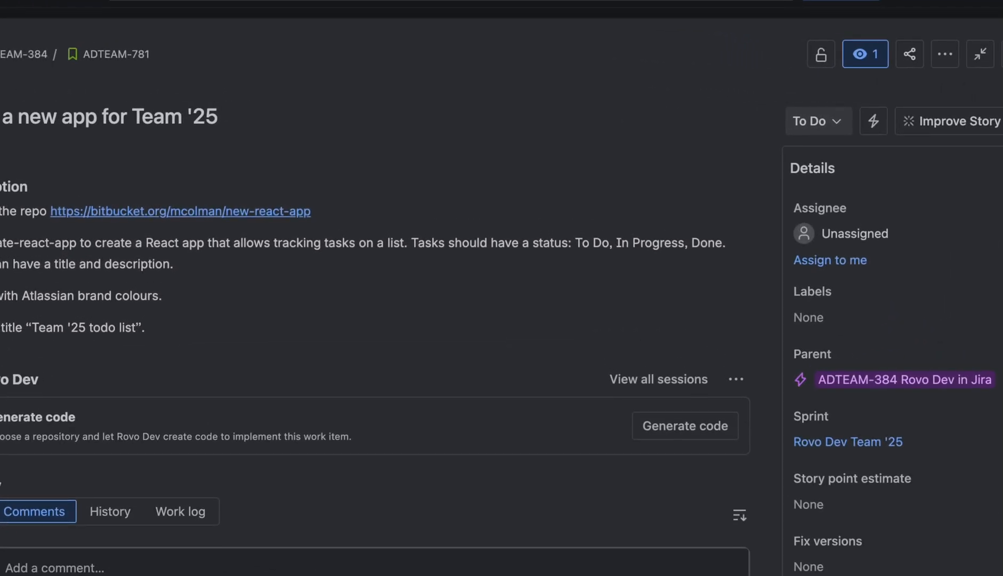
Generate code with Rovo Dev against the new-react-app repository
click(685, 425)
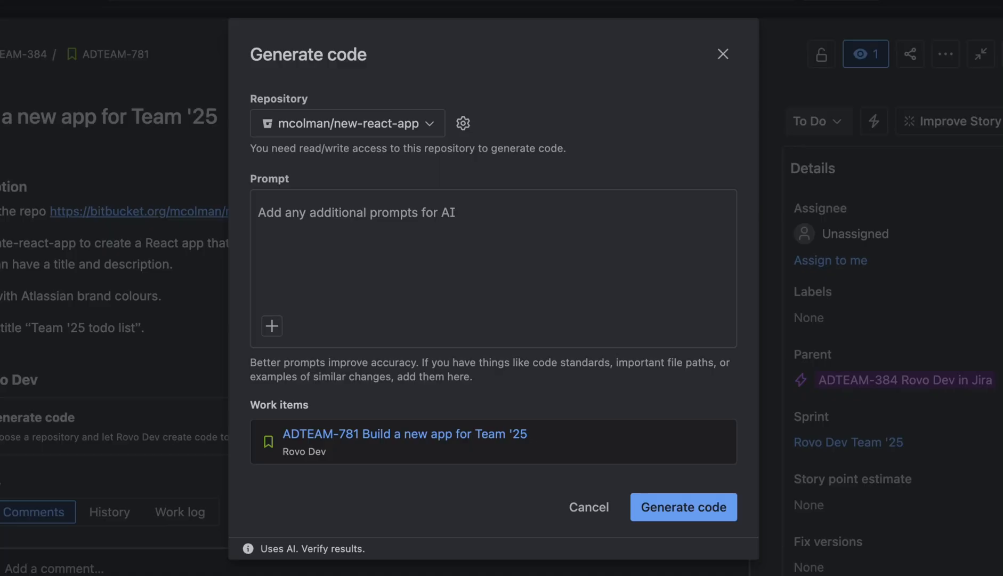
click(347, 123)
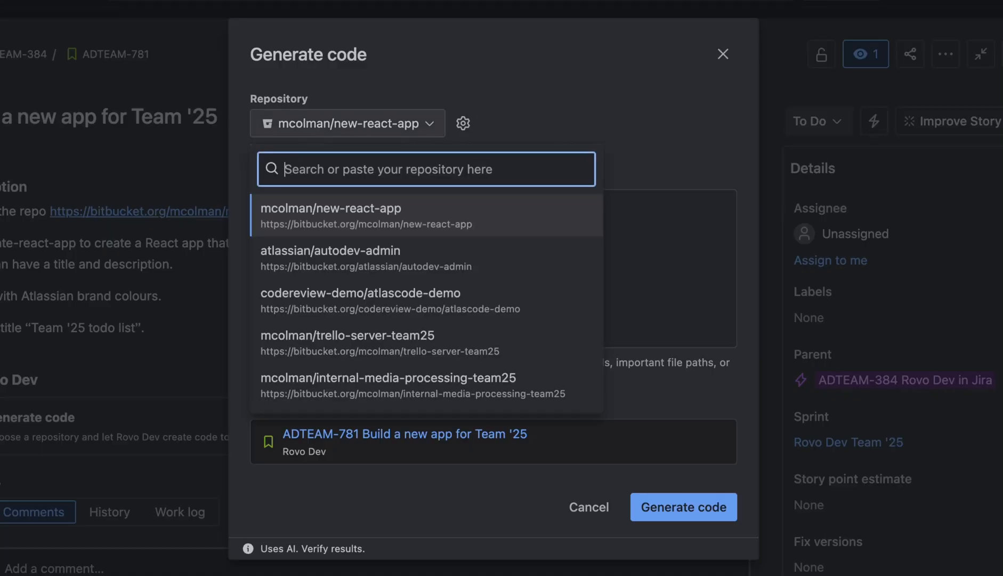
click(331, 214)
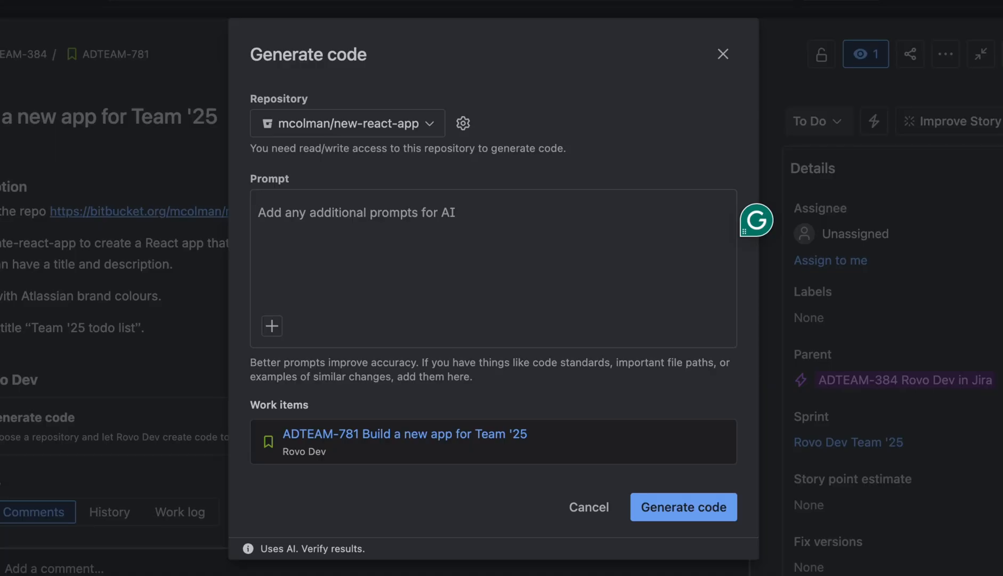
click(463, 122)
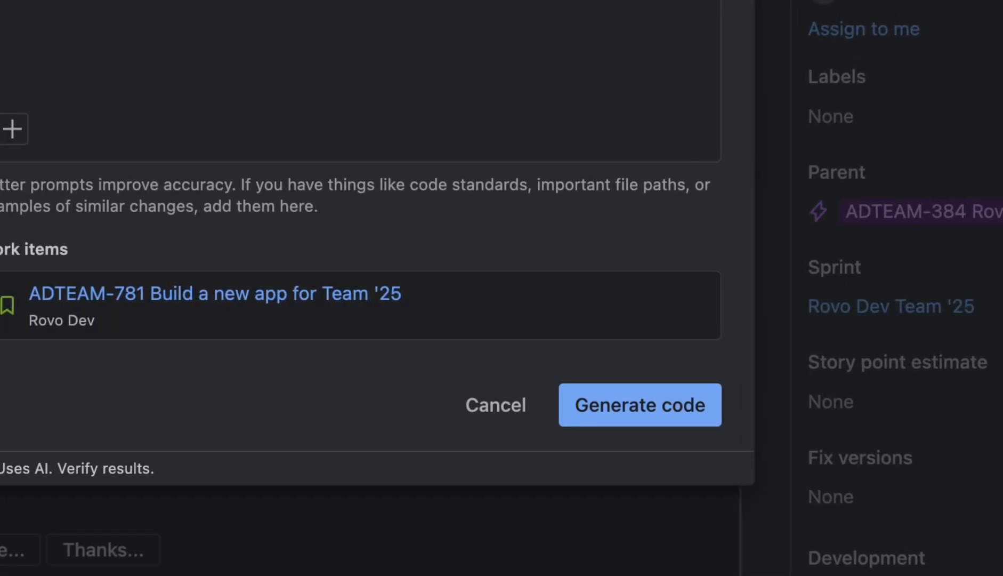
click(640, 405)
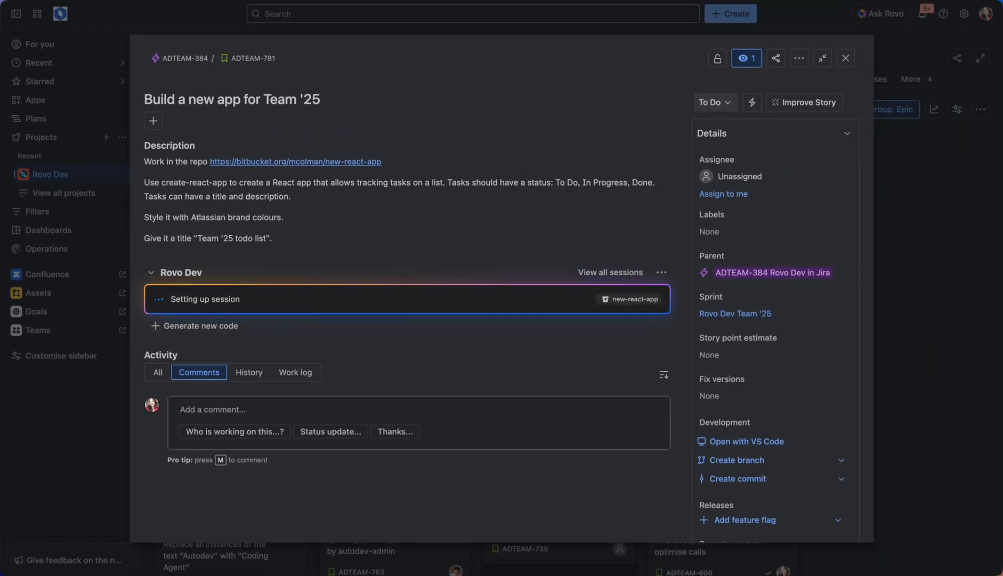
View the session's generated code changes down to the summary of App.js, App.css, index.html and README
click(204, 299)
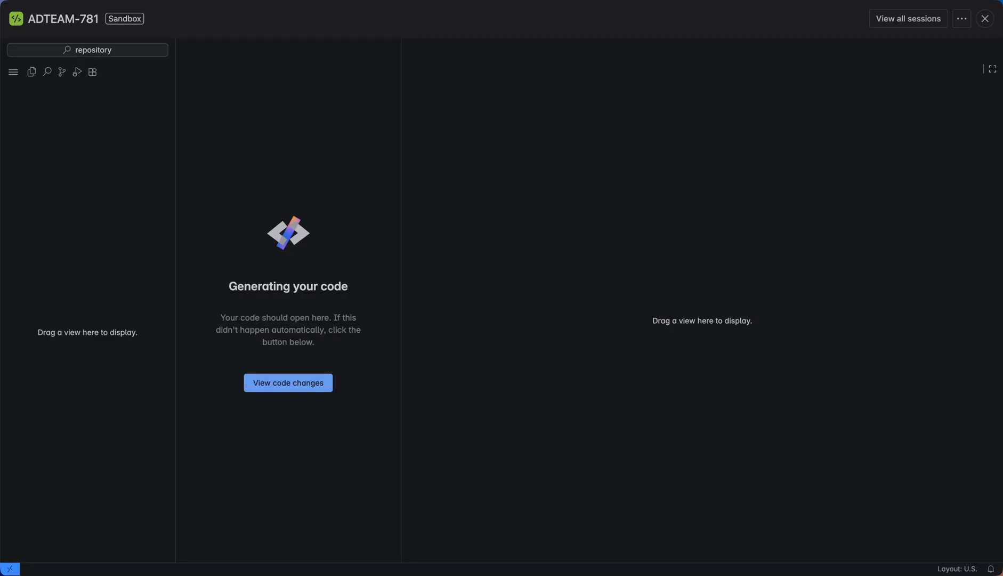
click(62, 72)
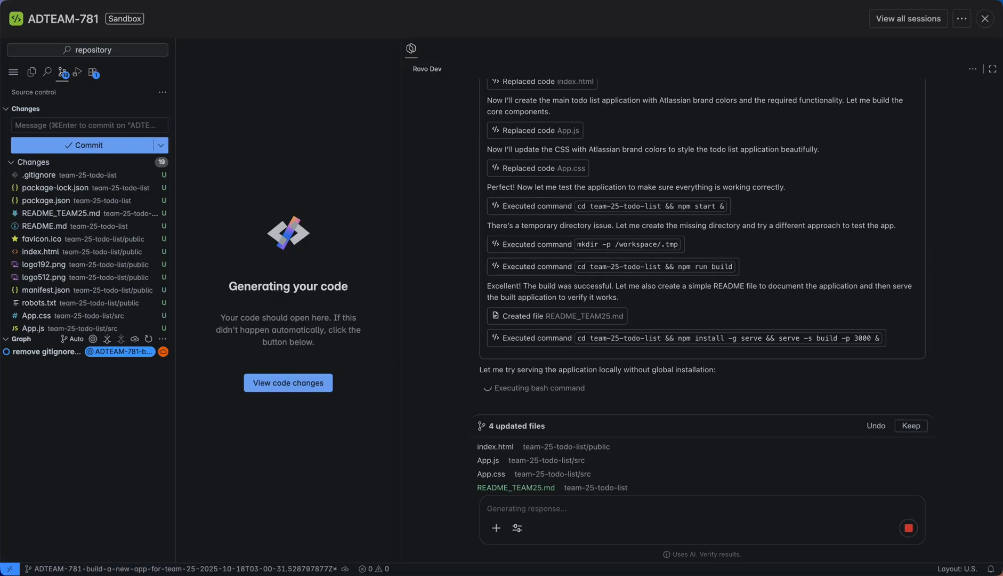
scroll(down, 3)
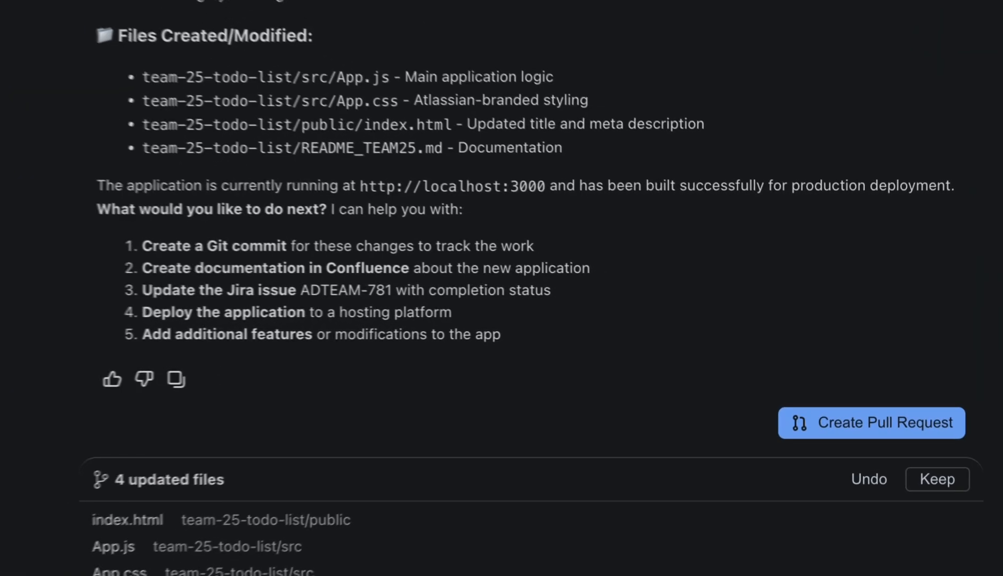
Create a pull request with commit message 'First changes to my app for Team 25'
click(871, 422)
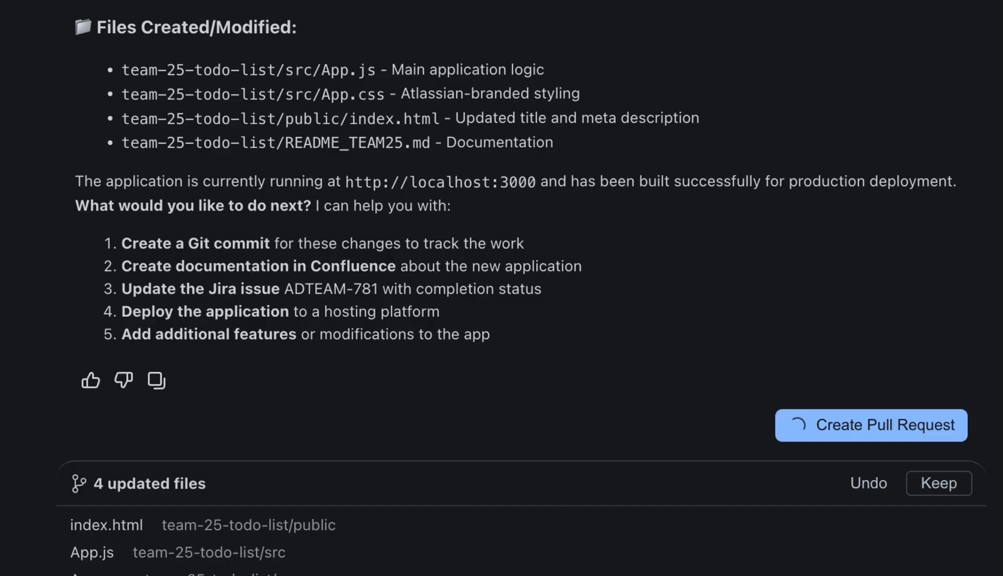
click(870, 424)
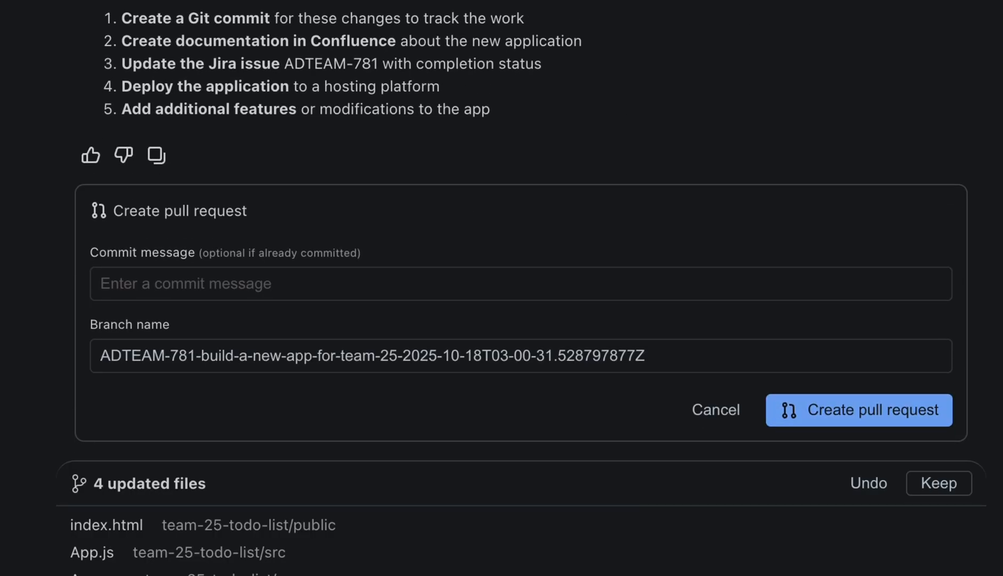
text(First changes to)
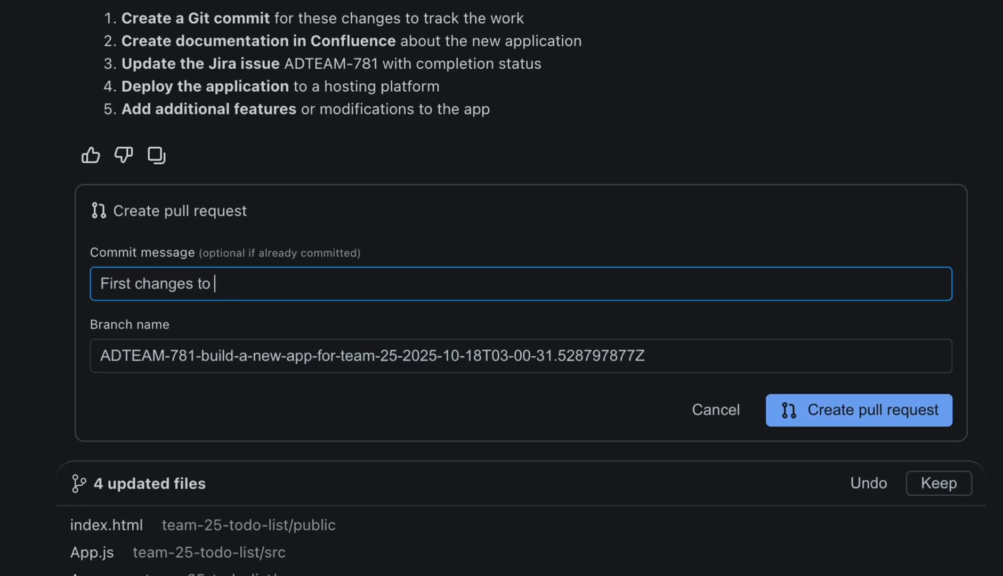
text(my app for Team 25)
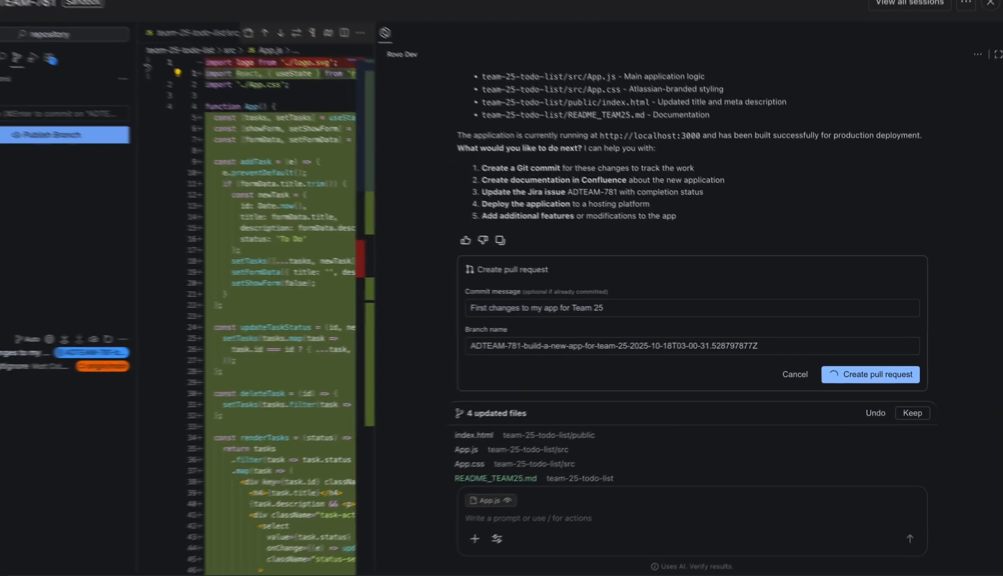
Create the Bitbucket pull request into main with description 'Adding changes for the Team 25 app.'
click(870, 375)
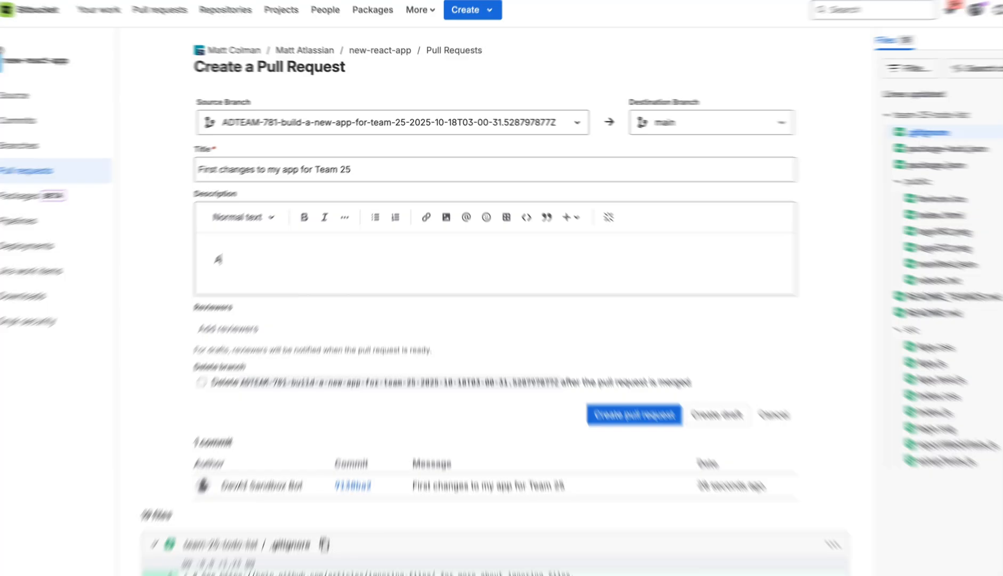
text(Adding changes for the Team 25 app.)
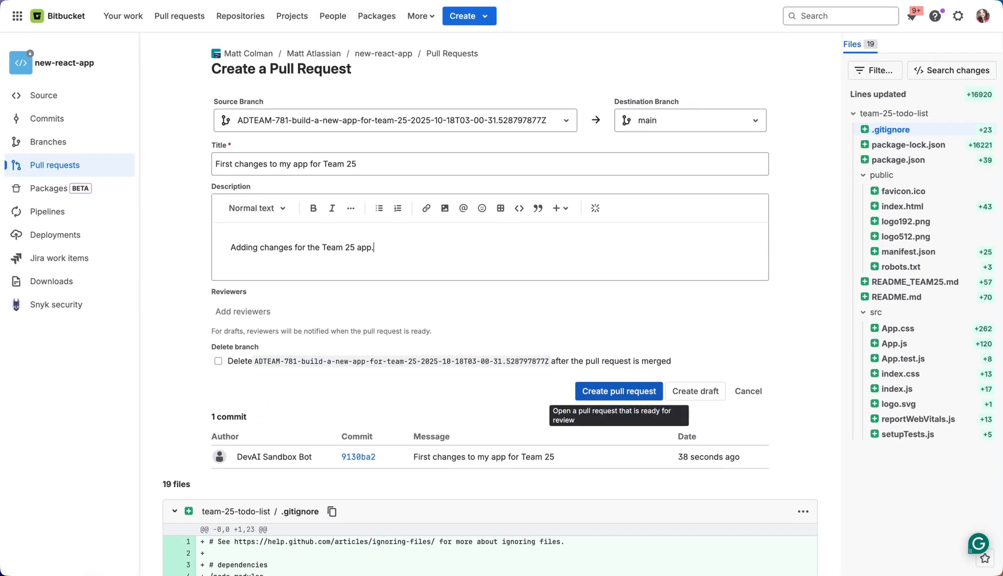
click(617, 391)
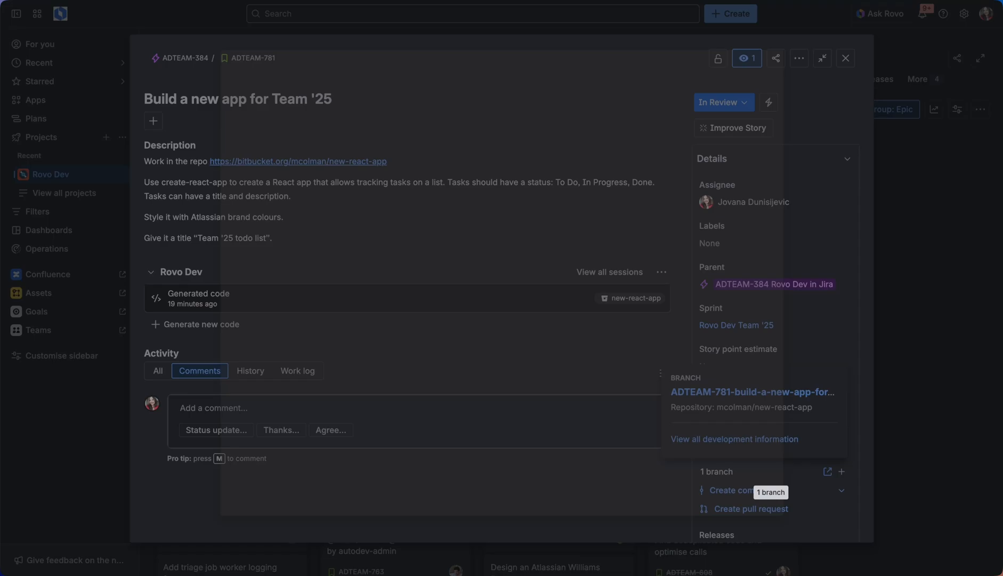
Confirm the development details list one open pull request into main, then dismiss the dialog
click(733, 439)
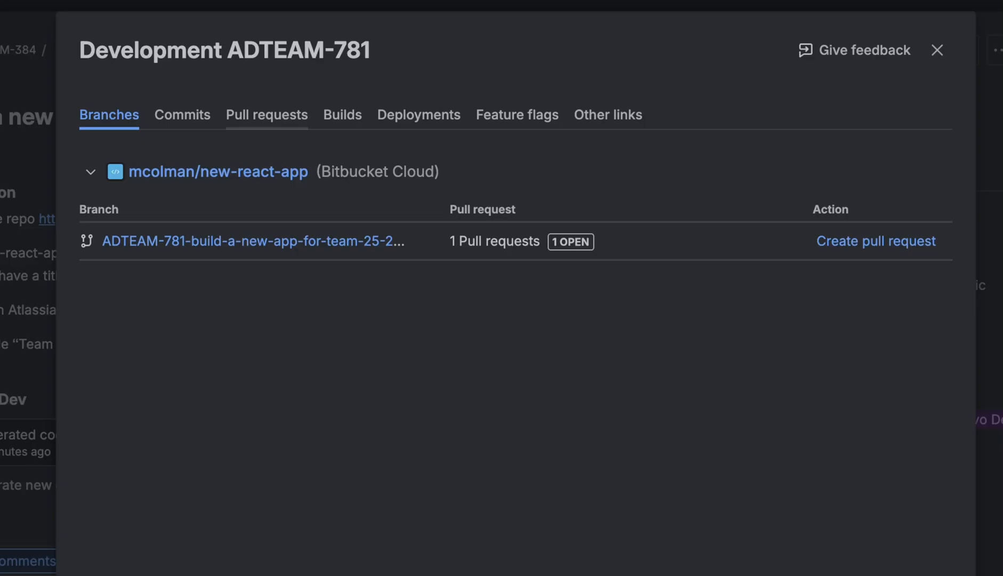
click(266, 115)
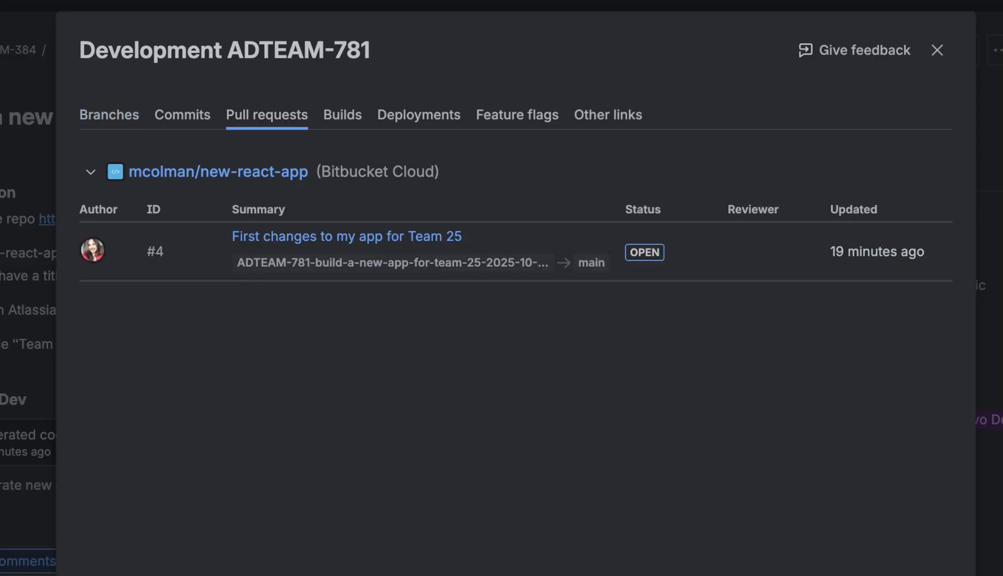
click(938, 50)
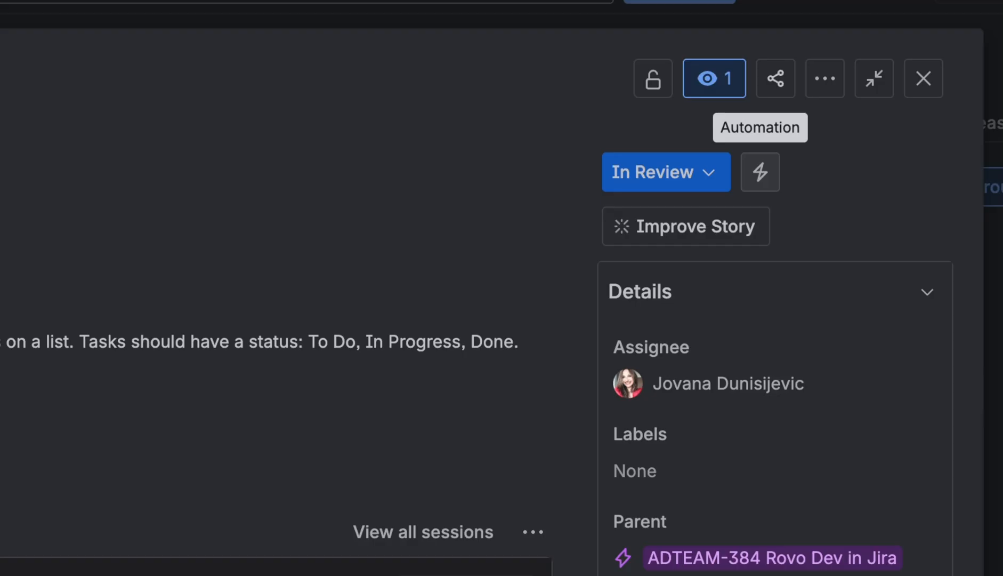